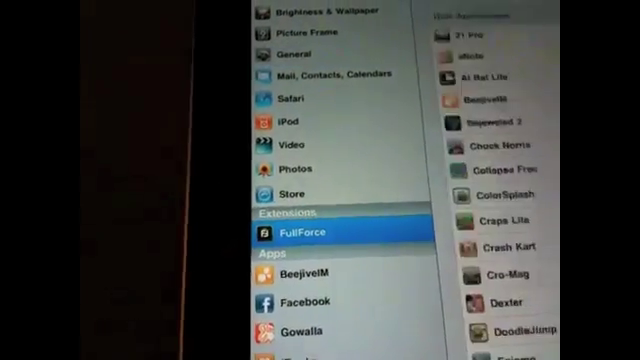
Step: Show the FullForce settings in iPad Settings listing apps that can run fullscreen
left_click(304, 236)
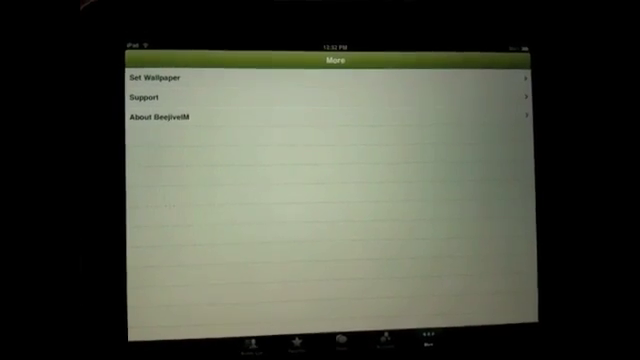
Step: Show BeejiveIM's More page with wallpaper, support and about options fullscreen
left_click(150, 76)
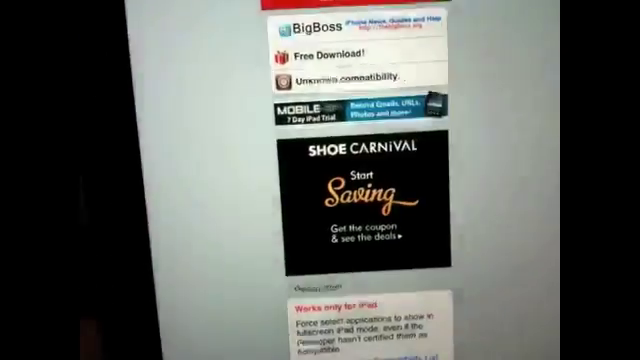
Step: Reveal the FullForce package description in Cydia noting it only works on iPad
scroll("down", 3)
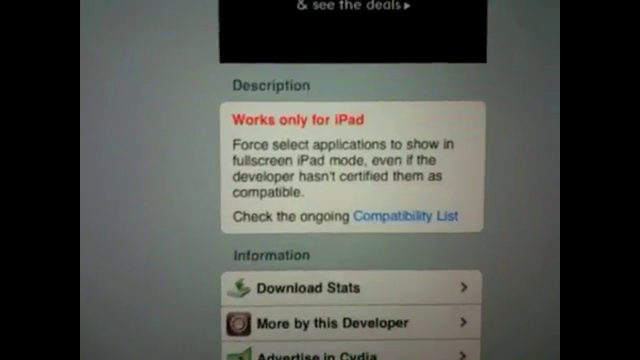
Step: Review the FullForce Tested Apps compatibility spreadsheet in Google Docs
left_click(416, 216)
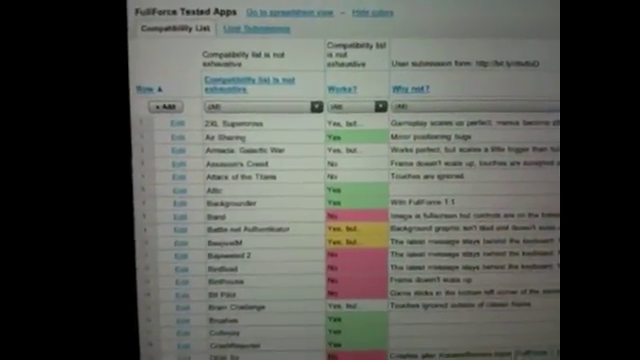
scroll("down", 3)
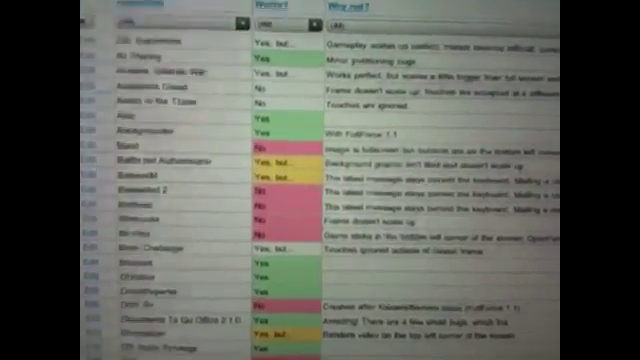
scroll("down", 3)
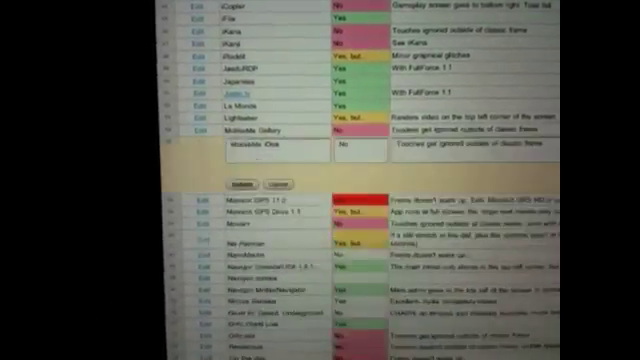
scroll("down", 3)
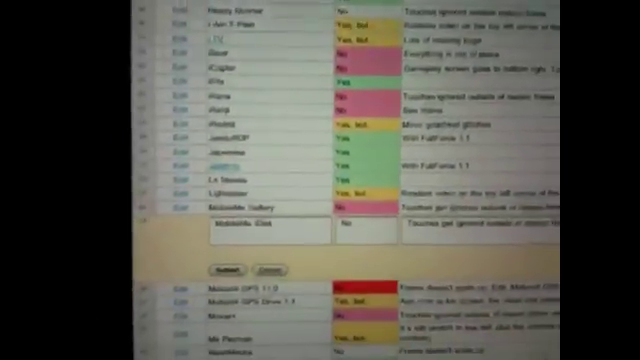
scroll("down", 3)
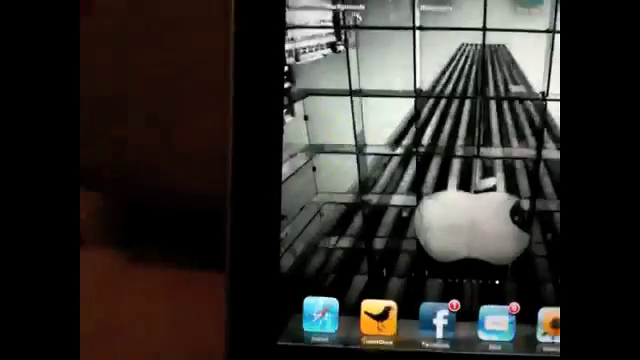
Step: Swipe to another home screen page showing installed game app icons
scroll("left", 3)
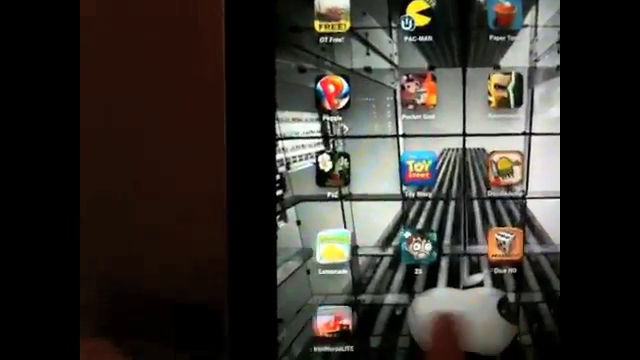